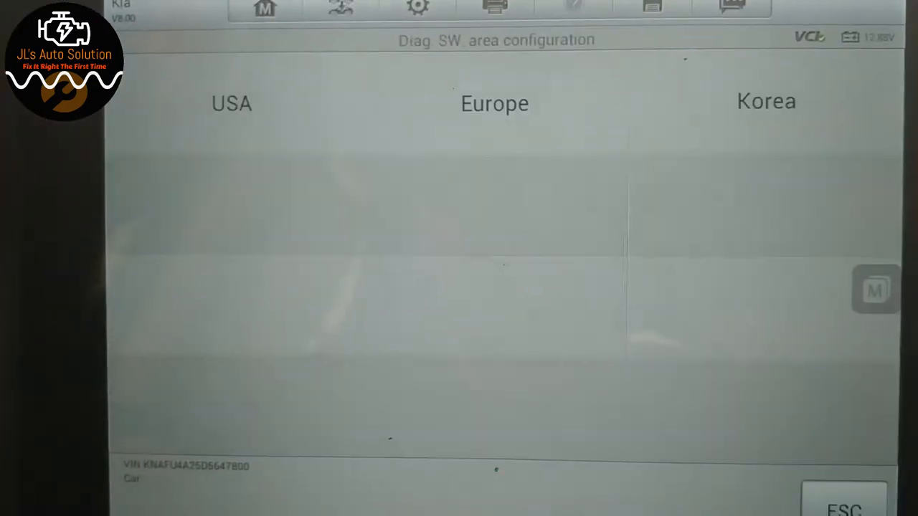
# Choose the USA diagnostic software region for the Kia to reach its diagnostic menu.
pyautogui.click(230, 103)
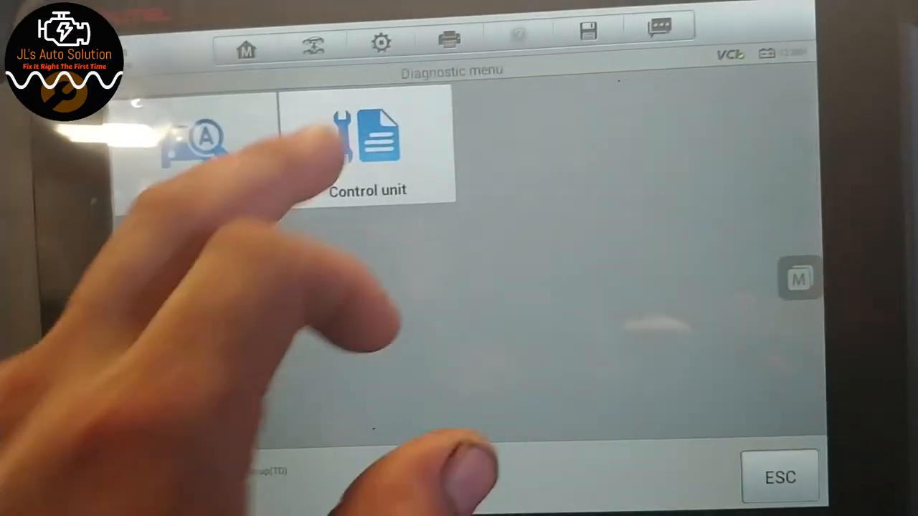
pyautogui.click(367, 144)
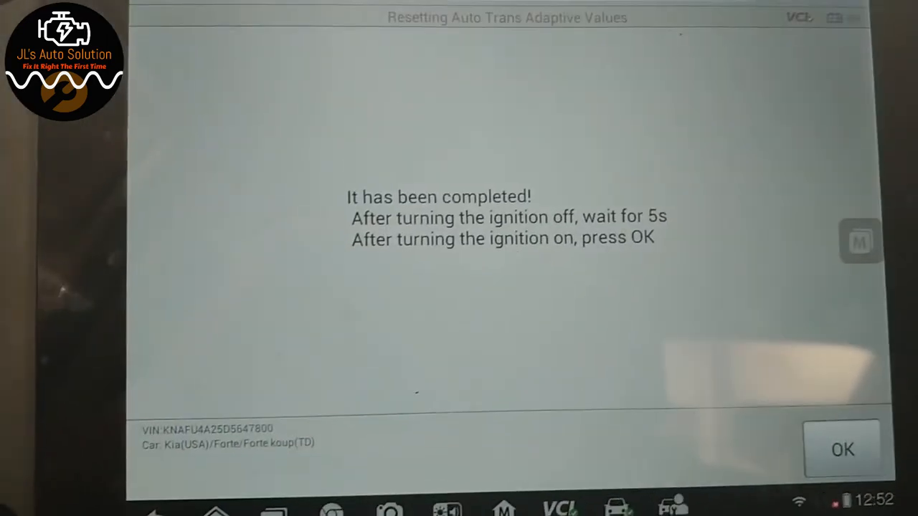
# Acknowledge the transmission adaptive values reset completion message with OK.
pyautogui.click(841, 448)
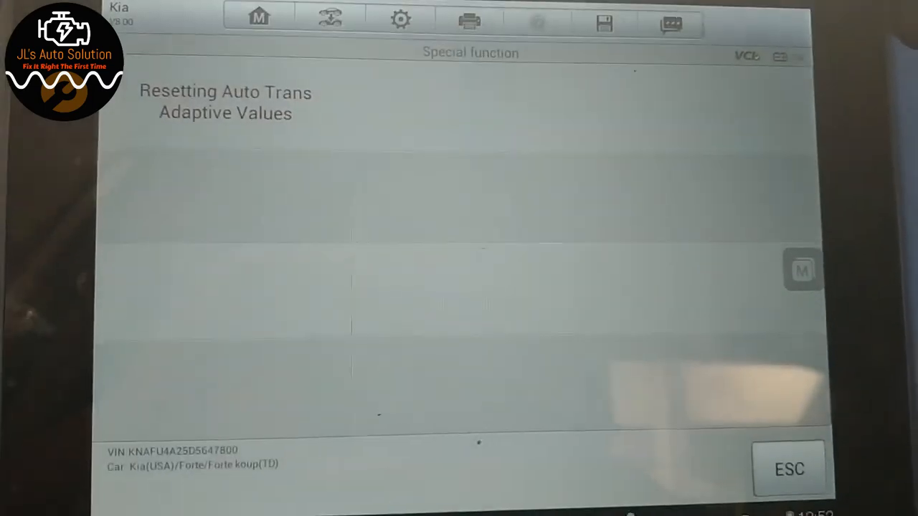